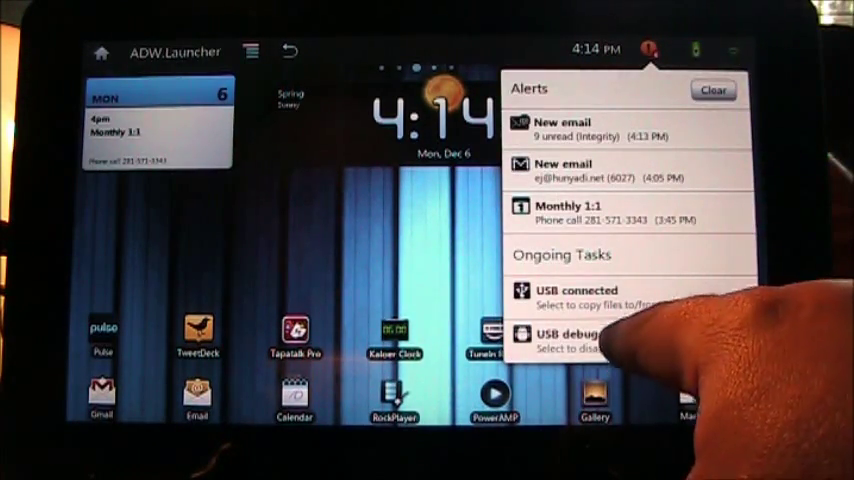
Step: Turn on USB storage from the USB connected notification so the computer can copy files
left_click(576, 296)
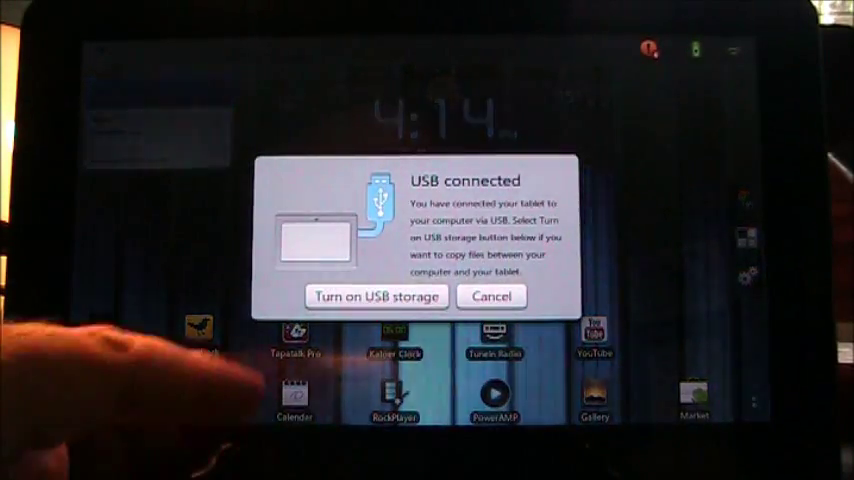
left_click(492, 296)
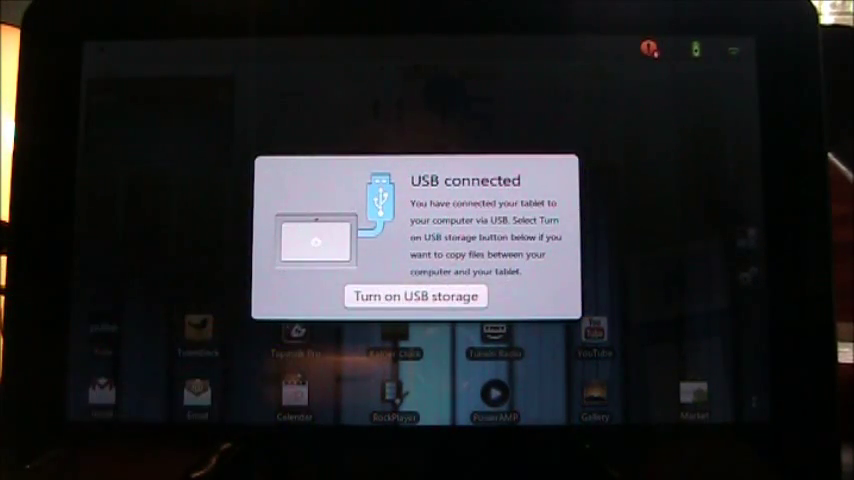
left_click(416, 296)
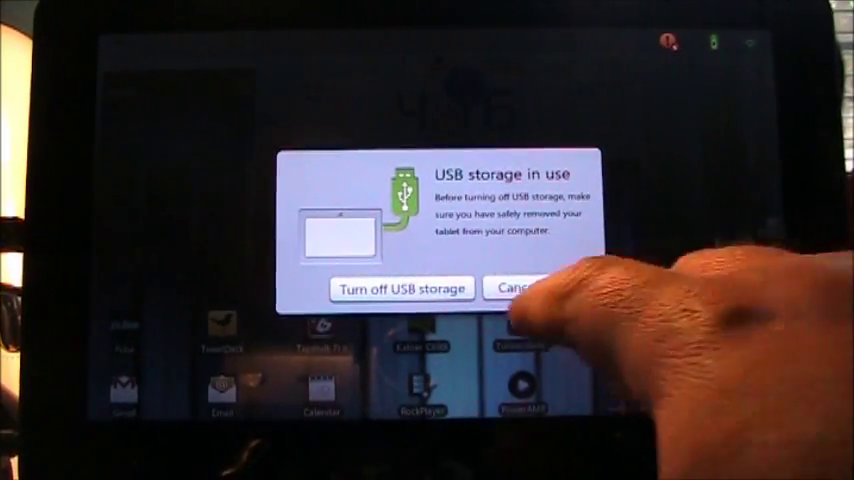
Step: Turn USB storage off again and dismiss the USB connected dialog so the tablet rescans storage
left_click(518, 288)
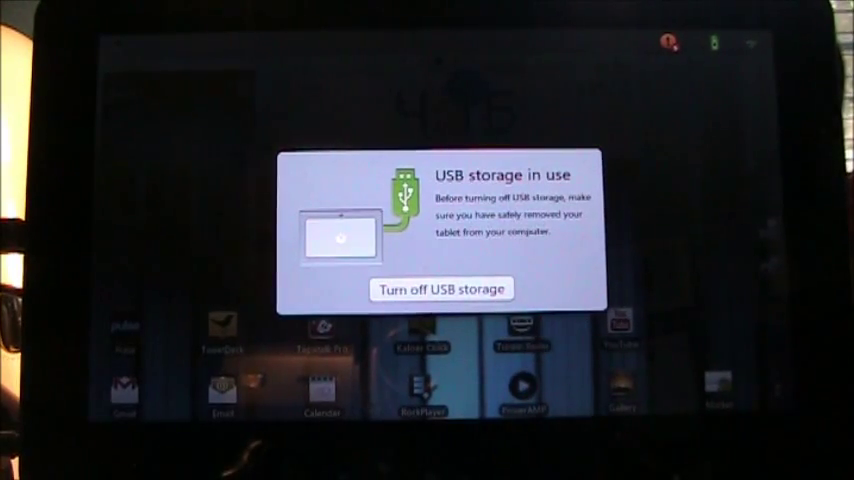
left_click(440, 288)
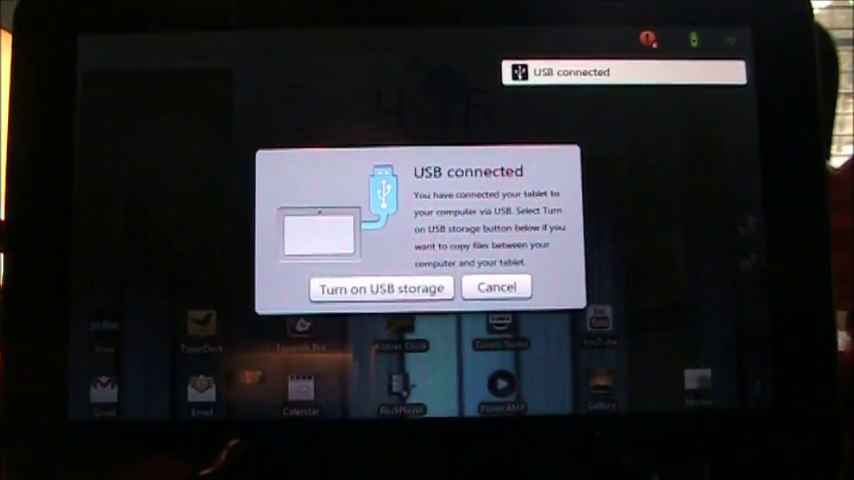
left_click(380, 288)
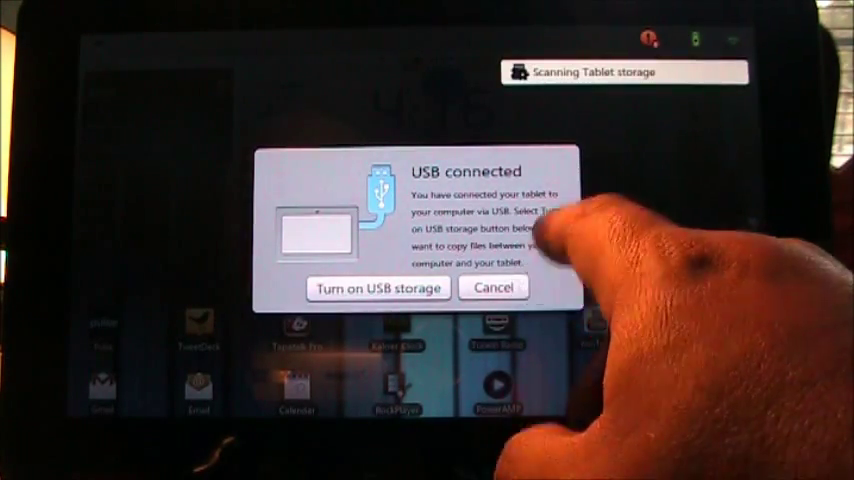
left_click(492, 288)
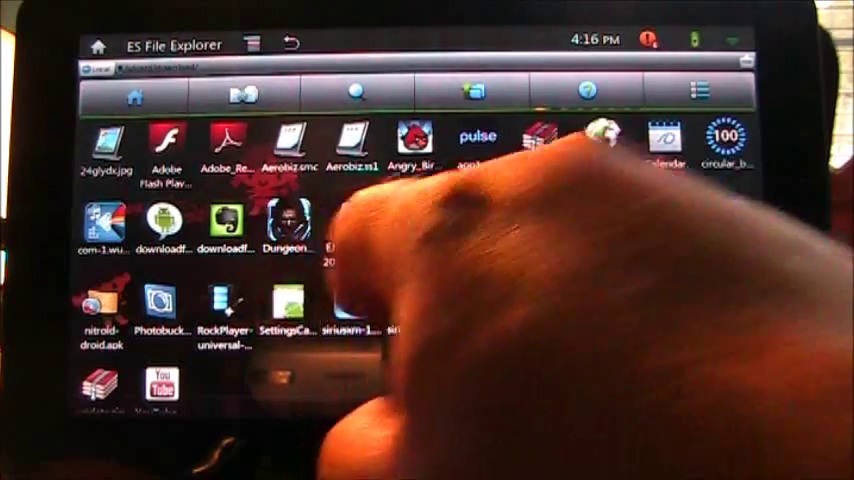
Step: Launch the downloaded APK package in ES File Explorer to begin its installation
left_click(288, 304)
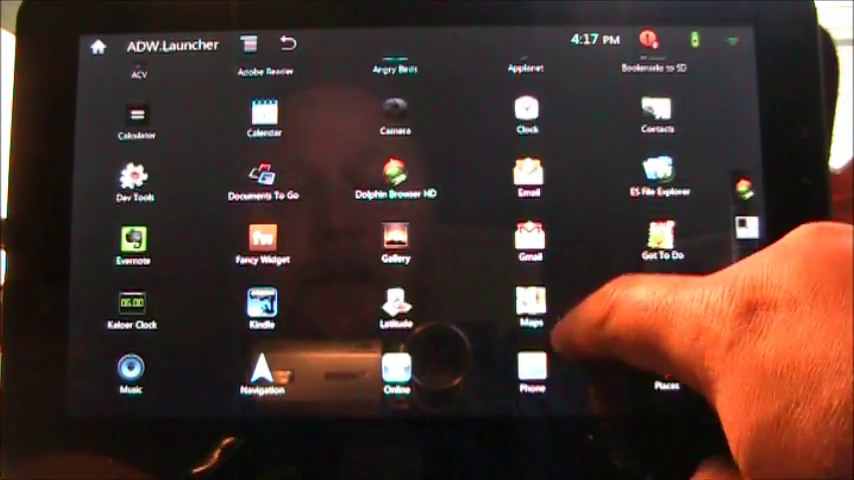
scroll("down", 3)
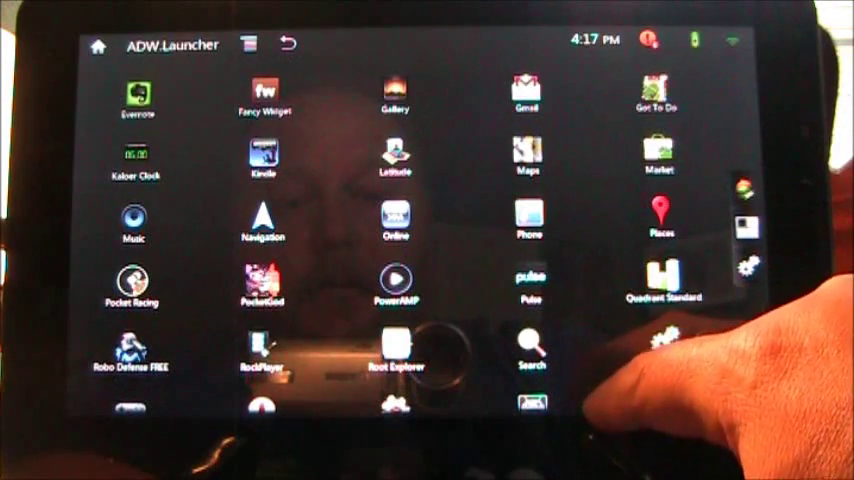
scroll("down", 3)
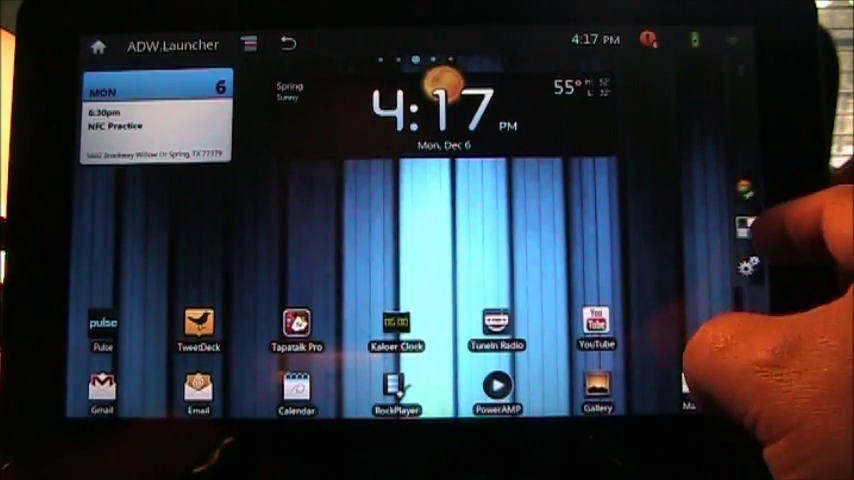
left_click(248, 44)
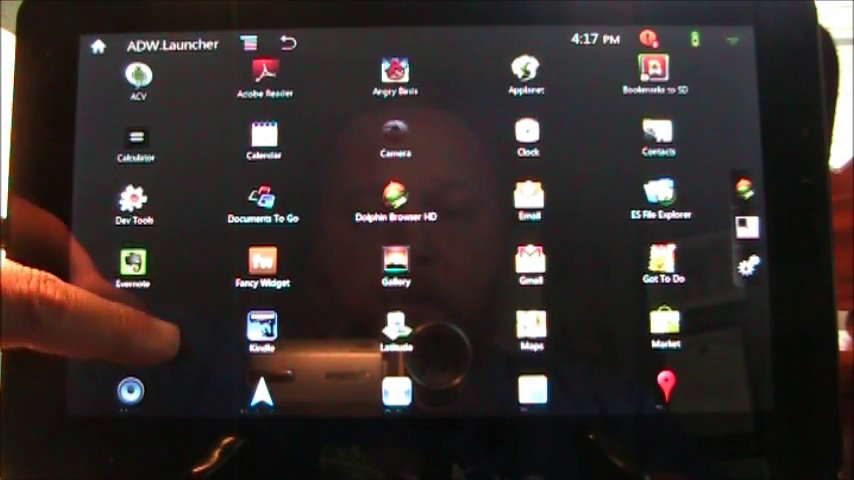
scroll("down", 3)
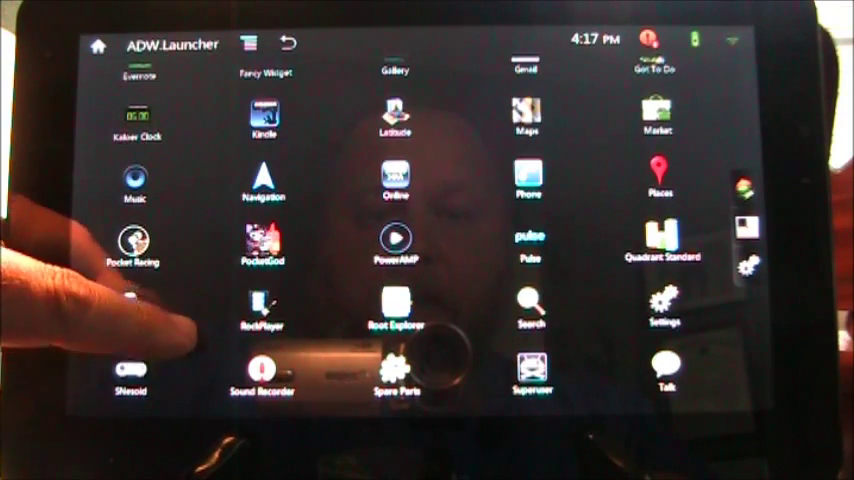
scroll("down", 3)
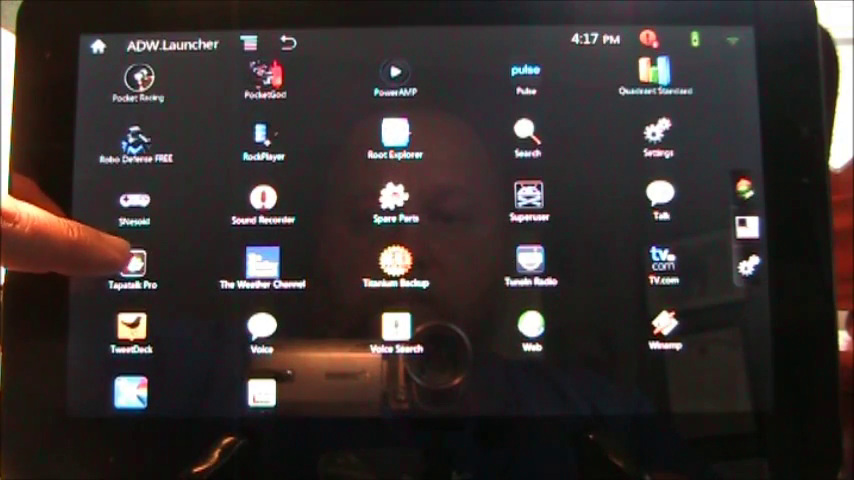
scroll("up", 3)
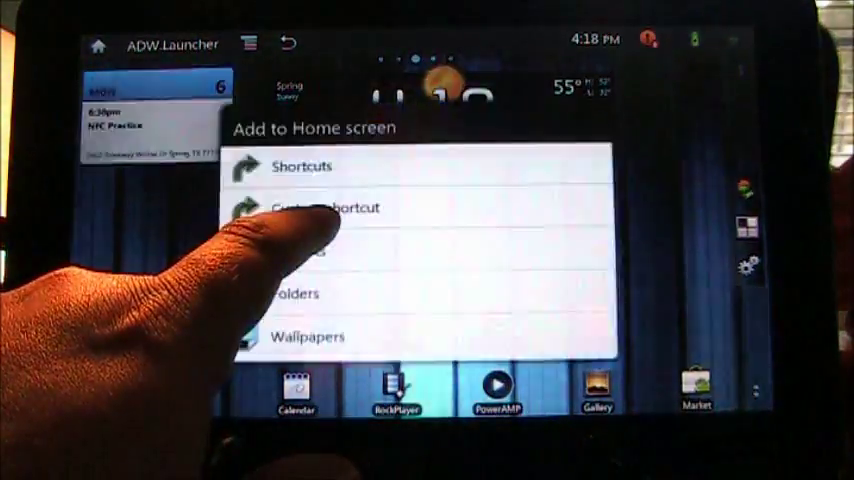
Step: Browse the Widgets list and pick Settings from the Custom shortcut chooser without adding anything
left_click(290, 250)
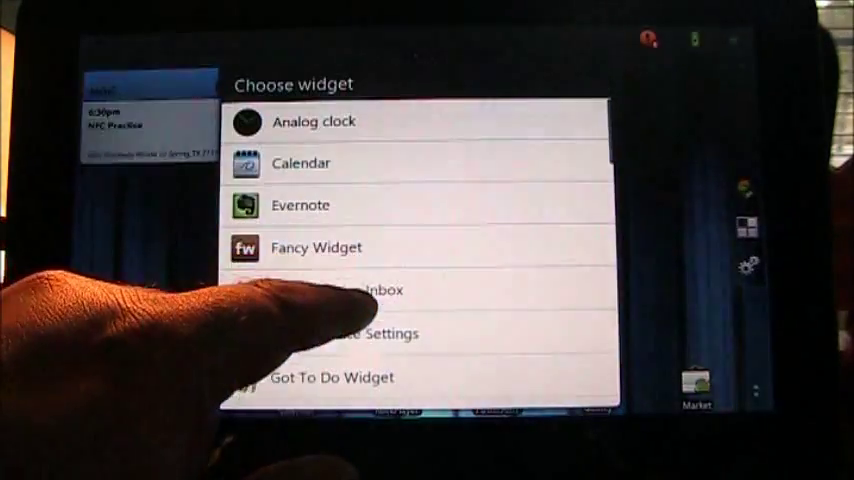
scroll("down", 3)
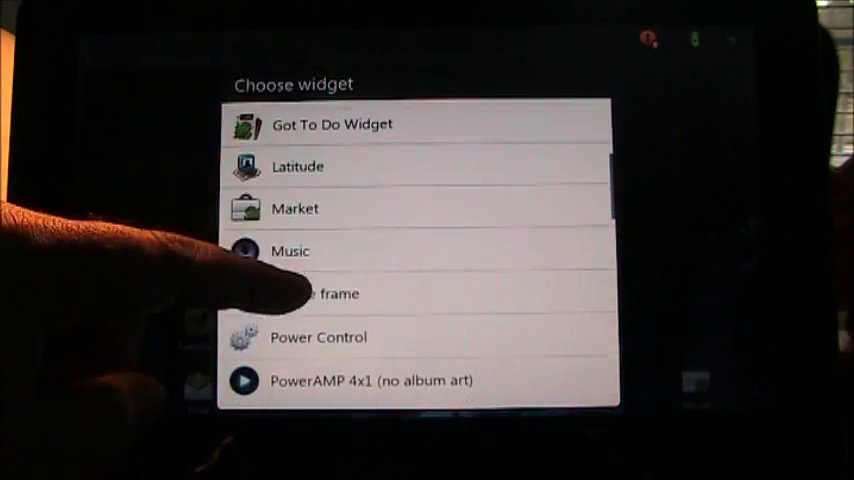
scroll("down", 3)
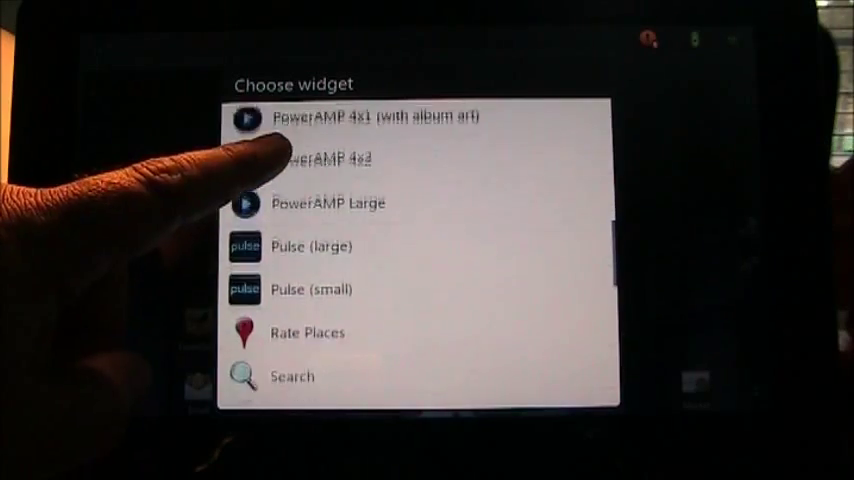
scroll("down", 3)
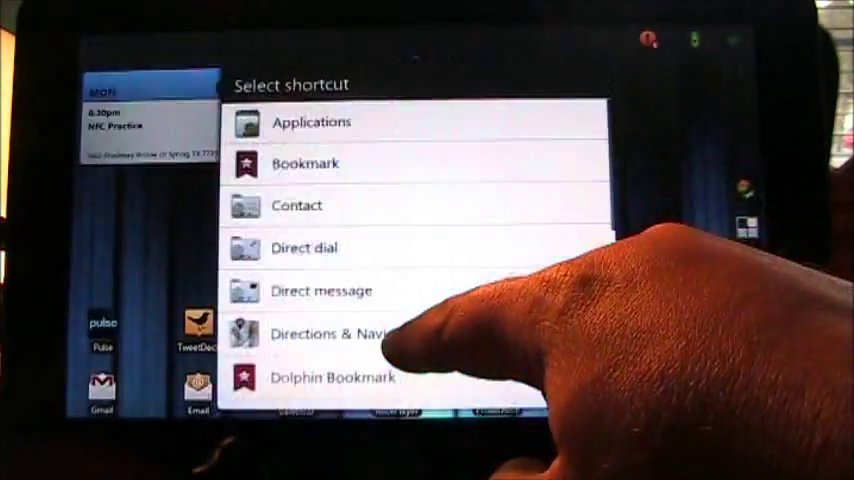
scroll("down", 3)
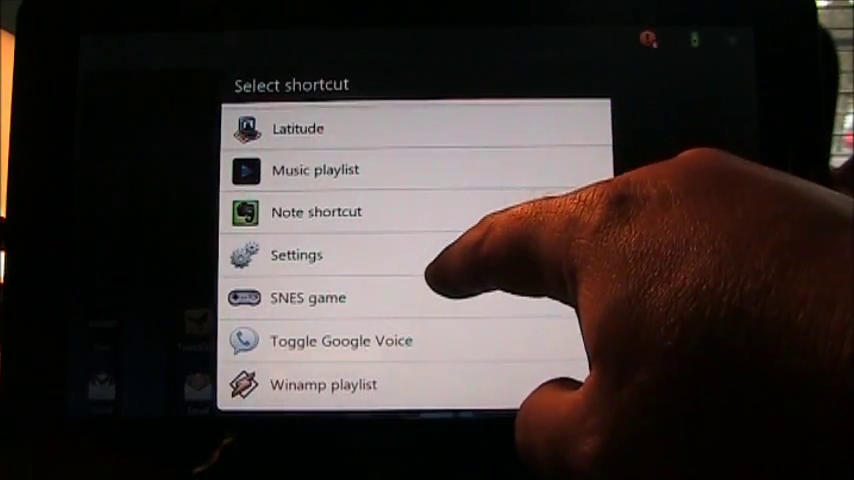
left_click(296, 256)
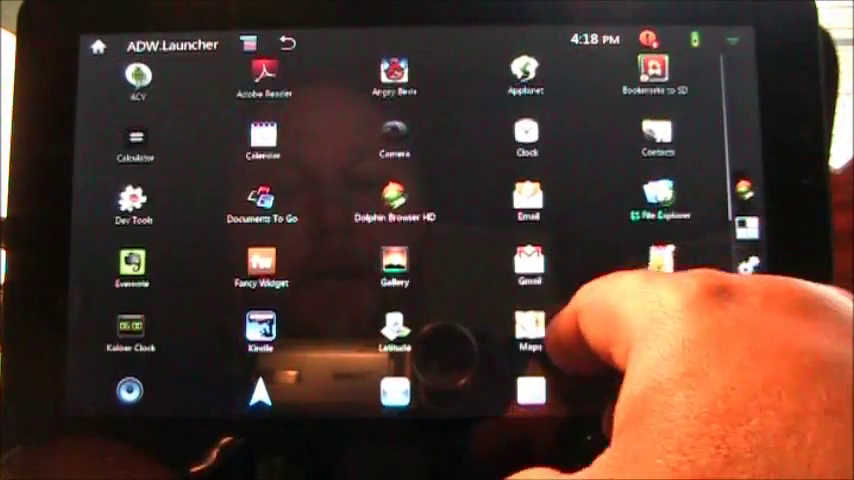
Step: Launch the Photobucket APK from ES File Explorer and confirm Install in Package installer
left_click(656, 196)
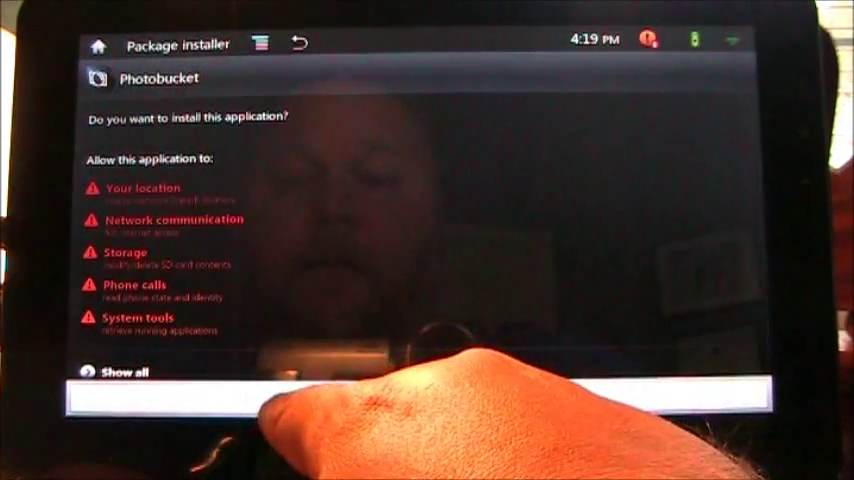
left_click(420, 396)
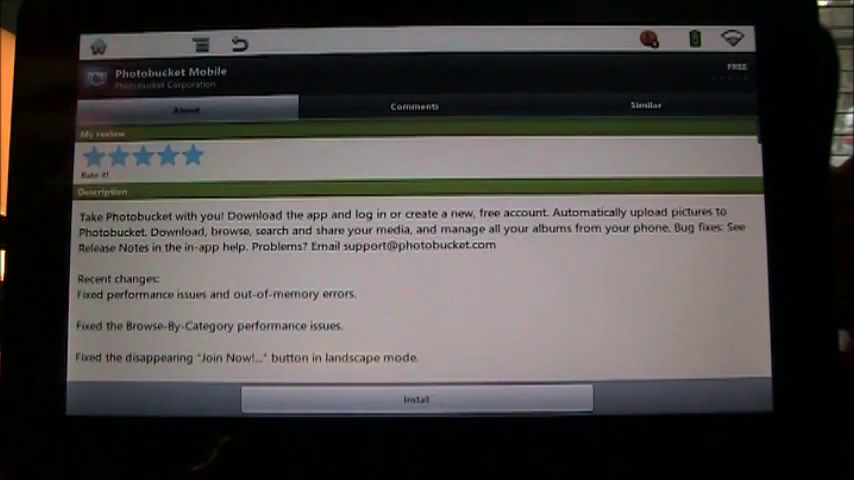
Step: Install Photobucket Mobile from its Market page, then return to the home screen
left_click(416, 398)
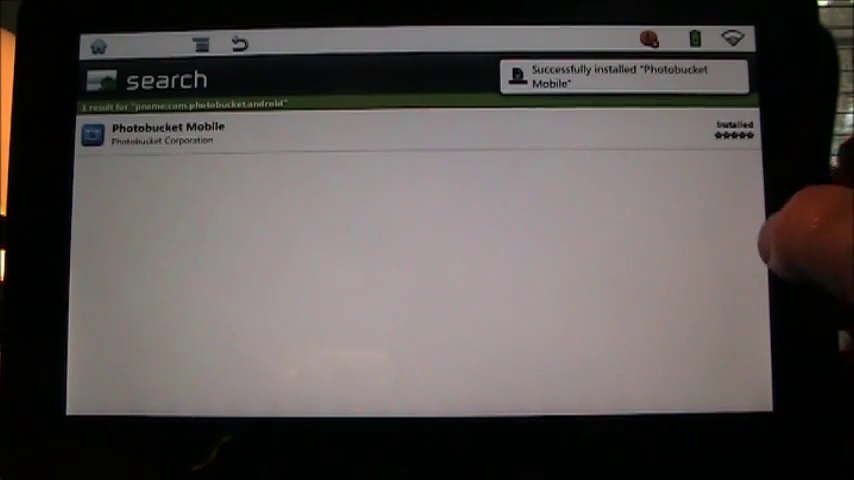
left_click(98, 44)
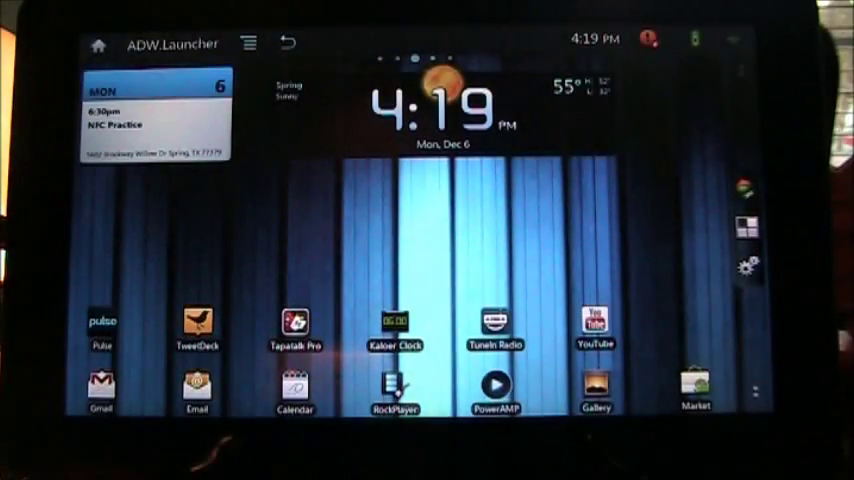